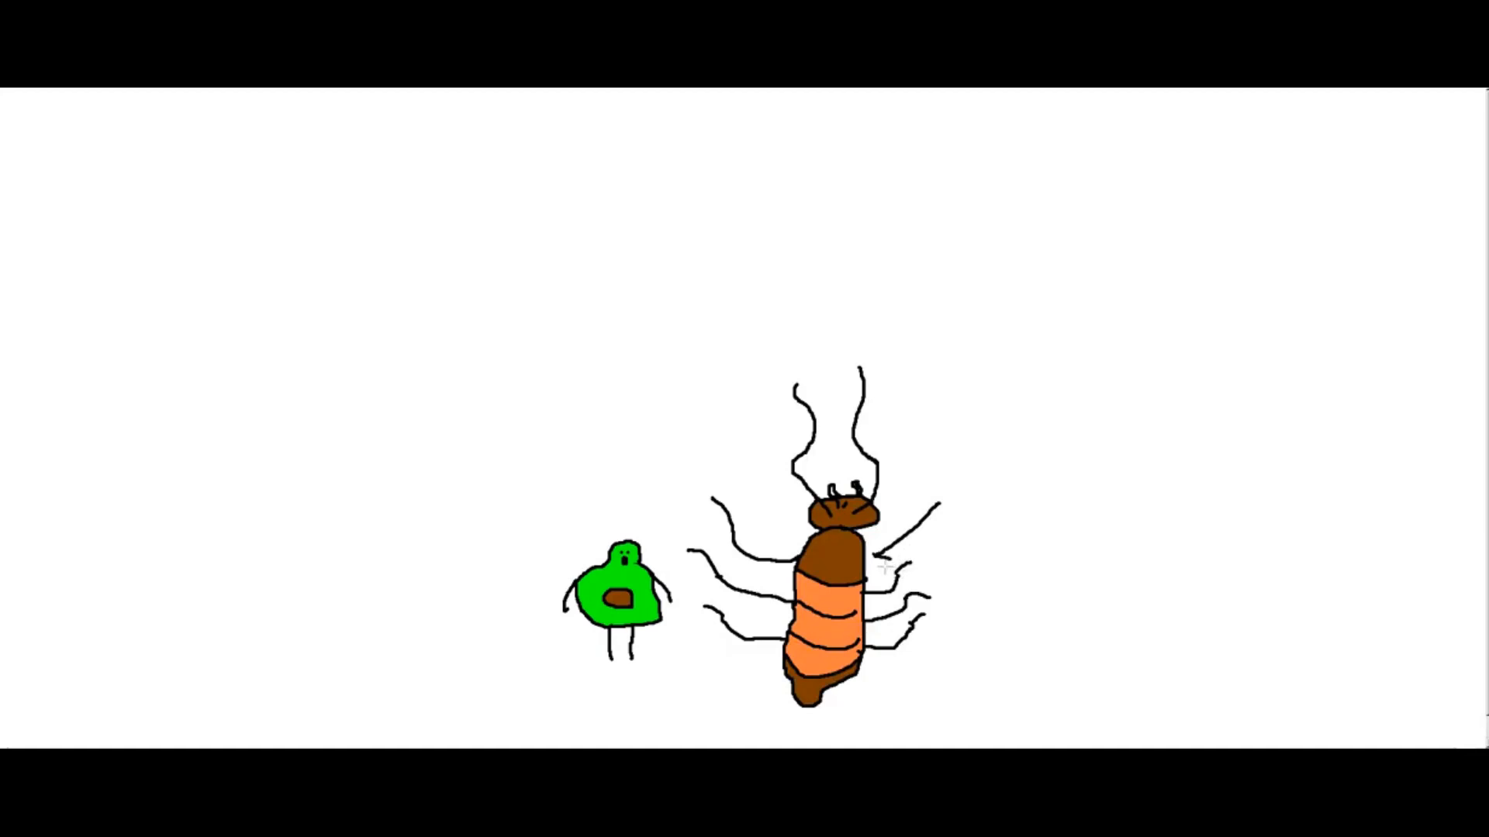
pyautogui.moveTo(502, 180); pyautogui.dragTo(711, 413)
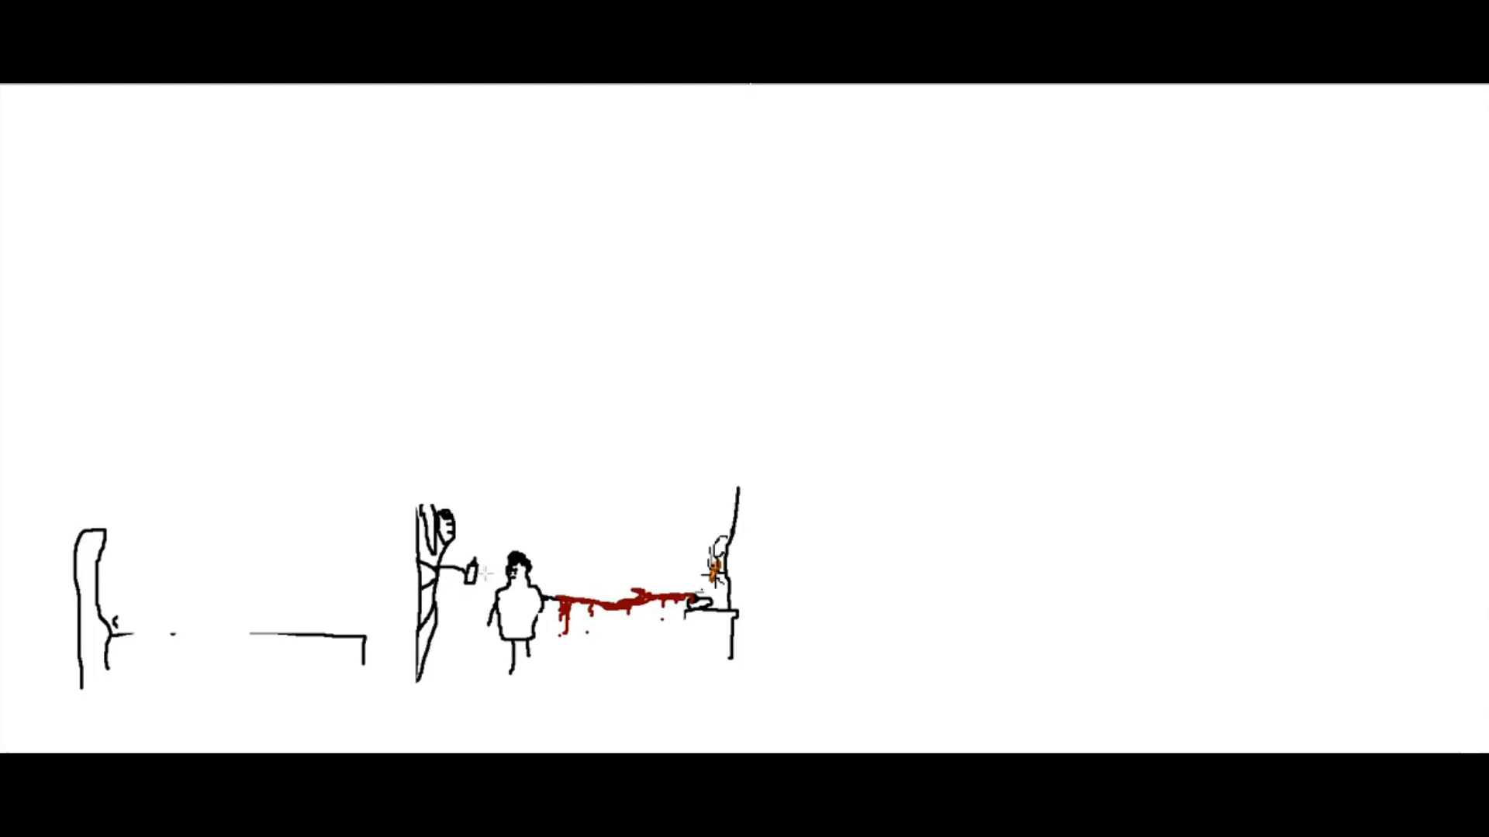
pyautogui.moveTo(285, 531)
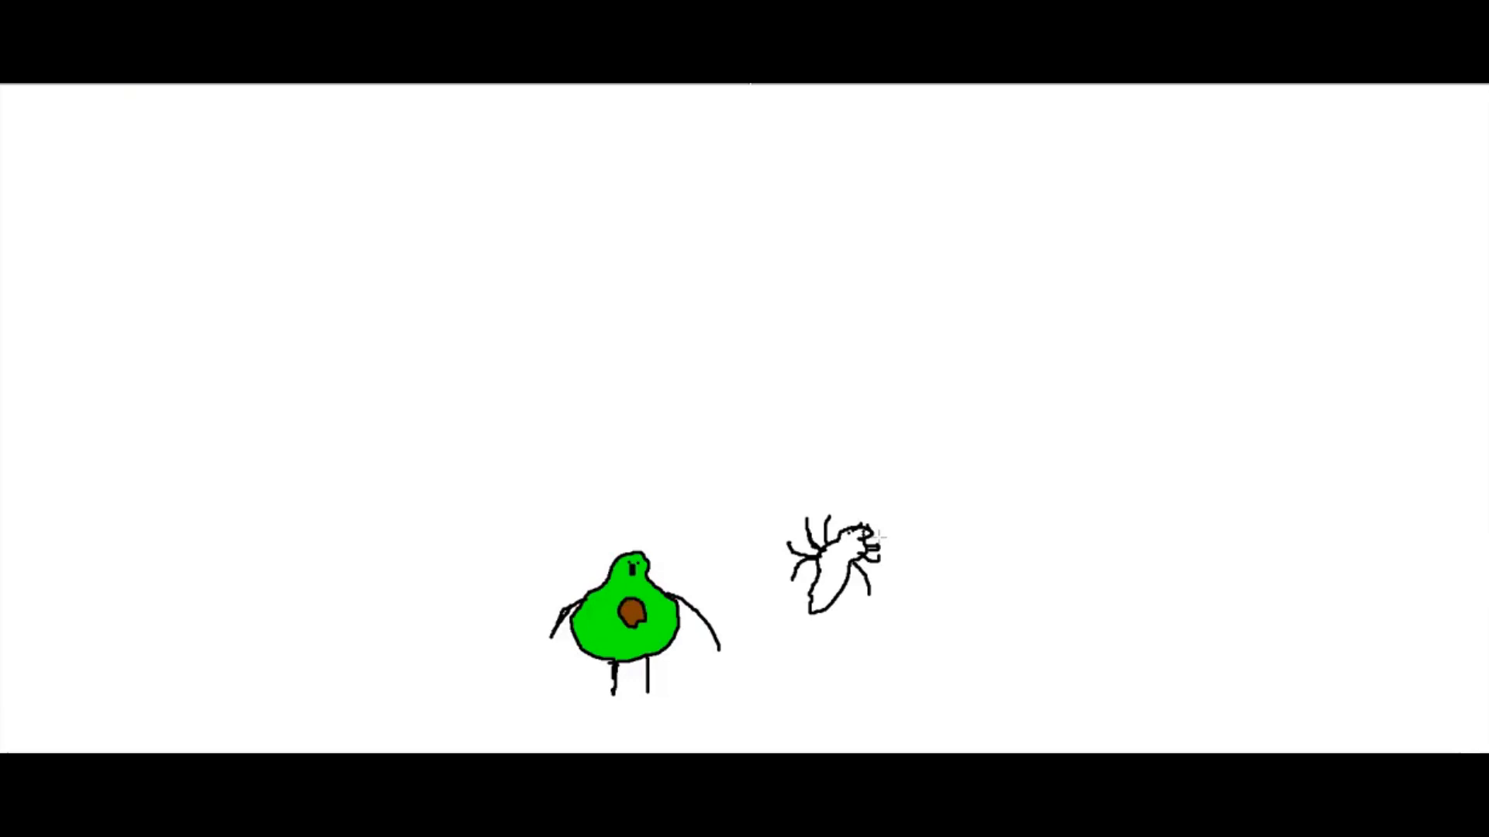
pyautogui.moveTo(451, 497)
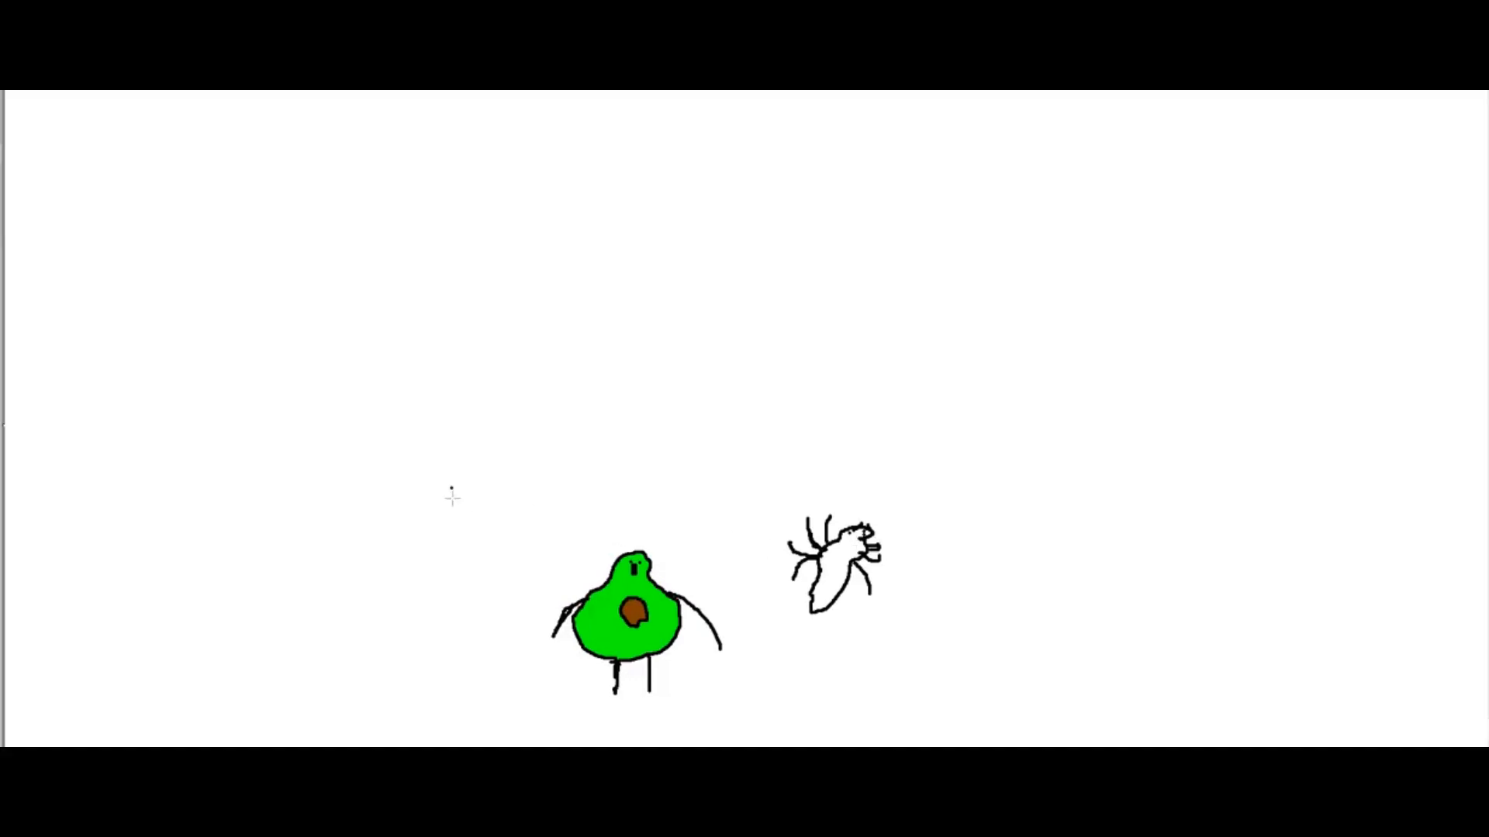